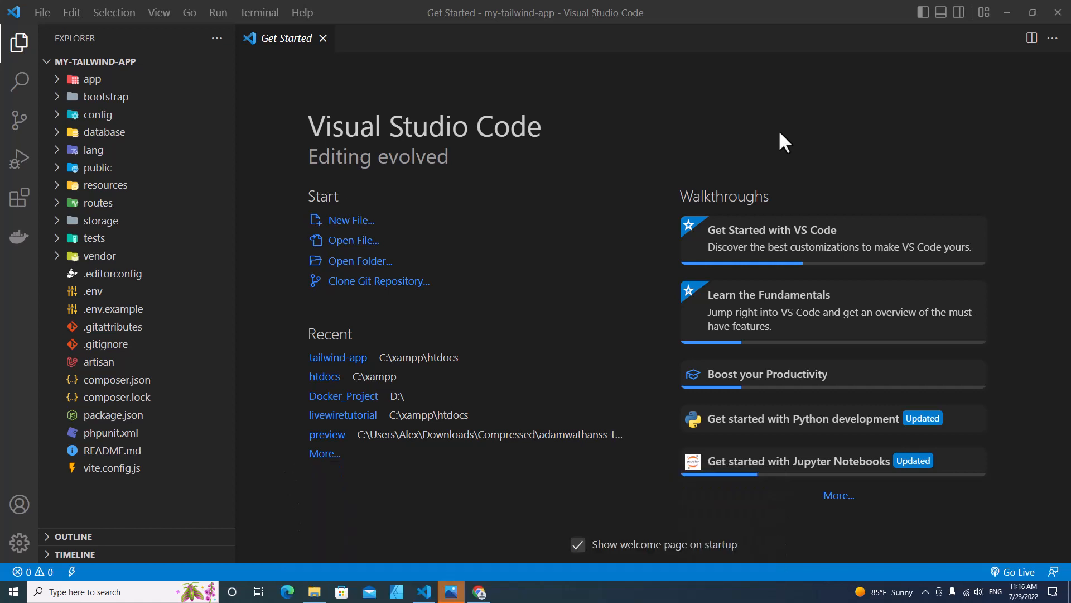
pyautogui.moveTo(564, 245)
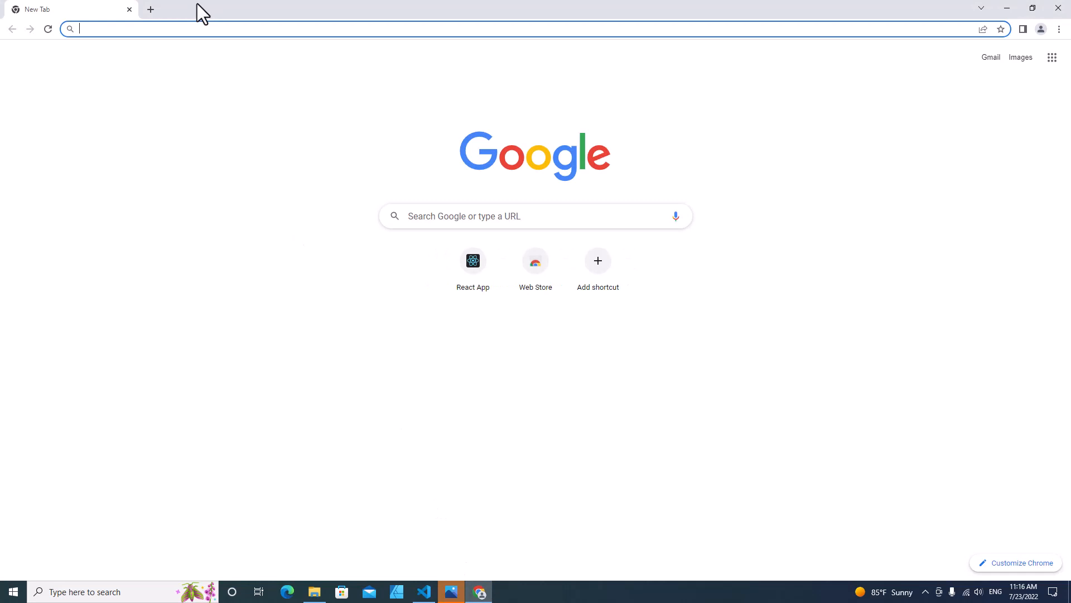
# Search the web for 'tailwind css' and reach Tailwind's Laravel installation guide.
pyautogui.write('tailw')
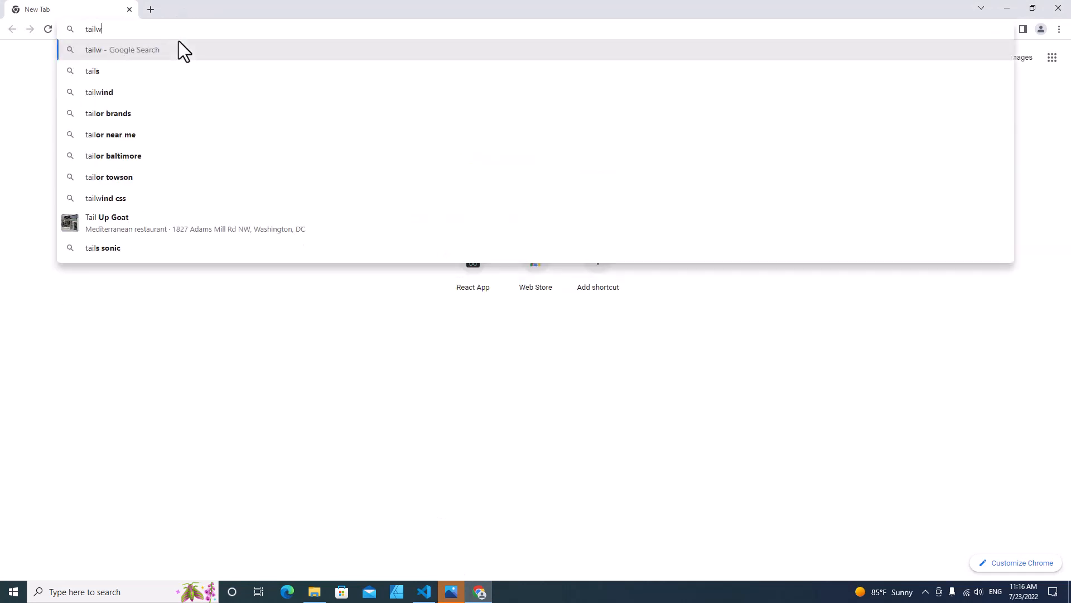
pyautogui.click(105, 199)
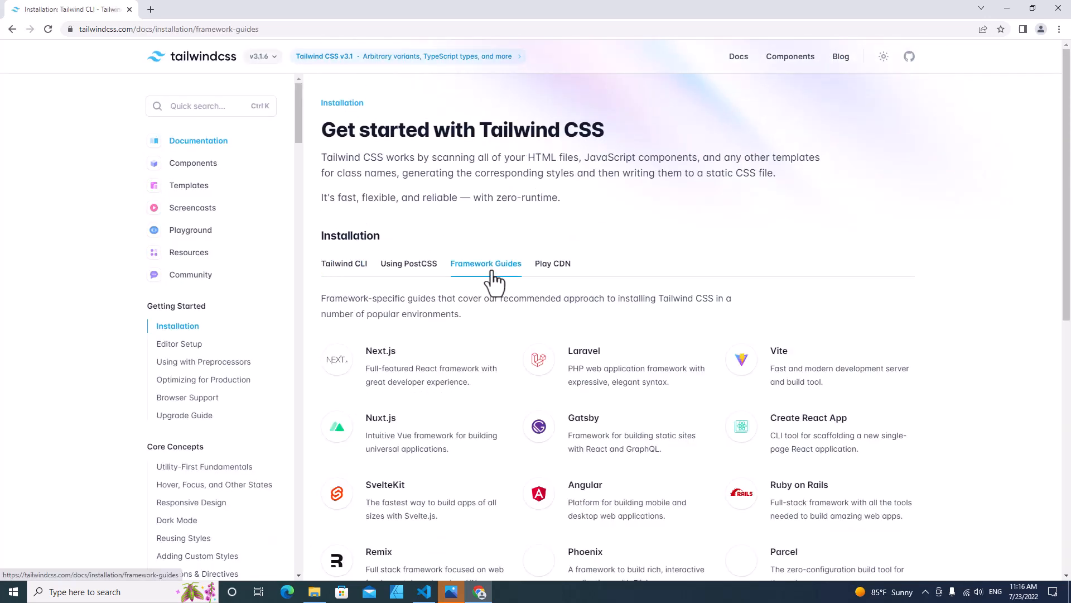
pyautogui.scroll(-3)
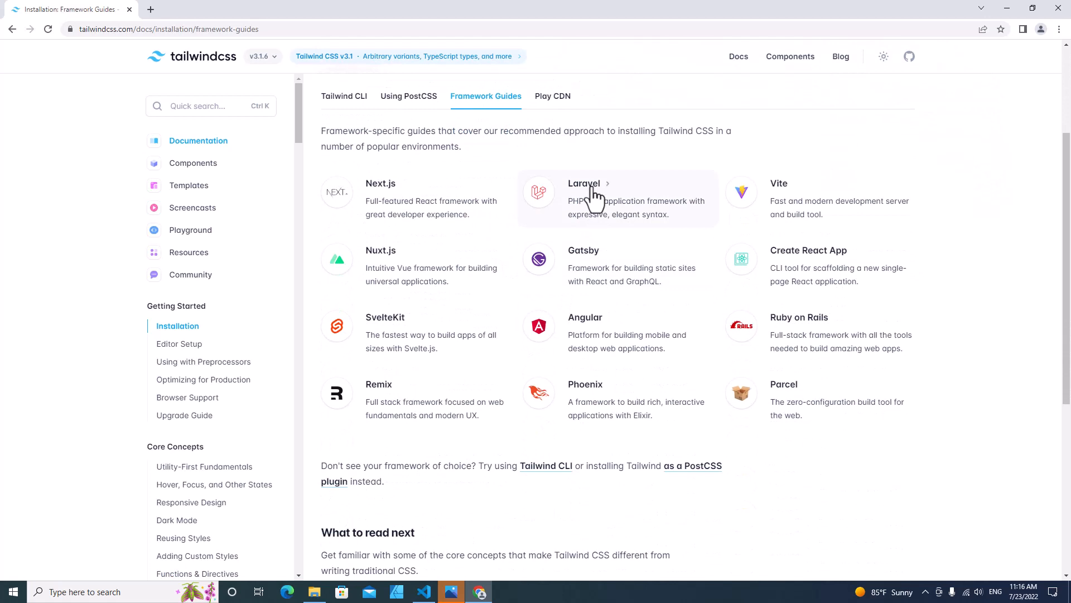
pyautogui.click(584, 183)
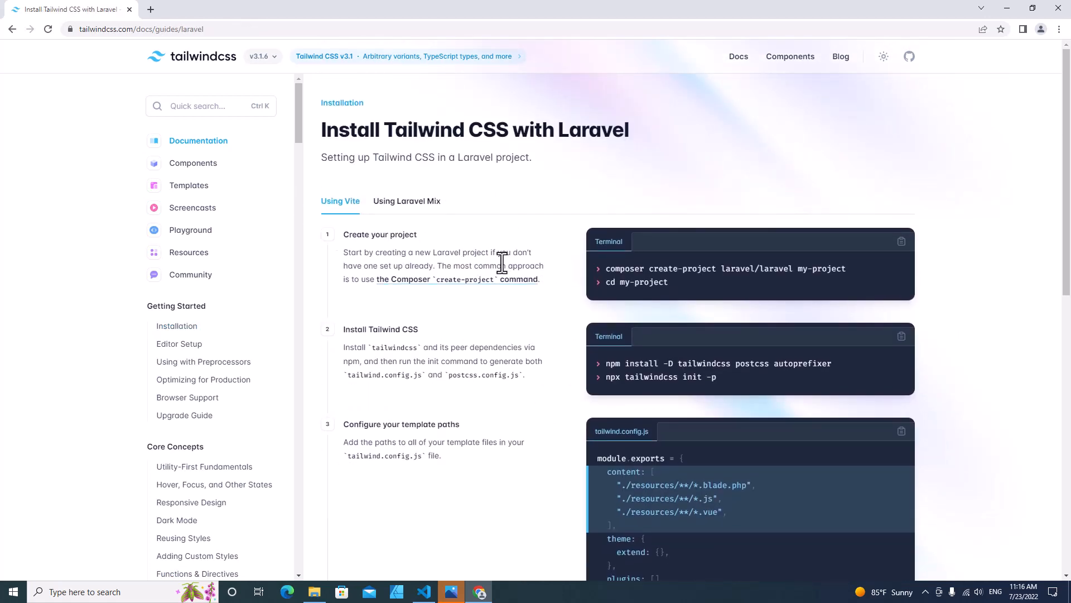
pyautogui.moveTo(536, 235)
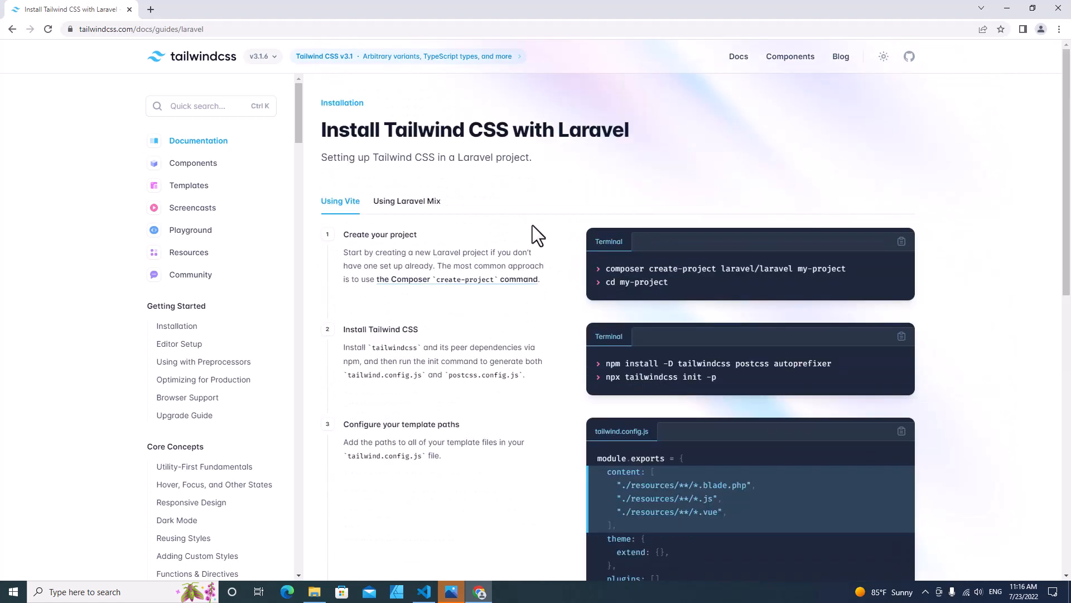
# Choose the Using Vite steps and copy the npm install command for Tailwind.
pyautogui.doubleClick(593, 130)
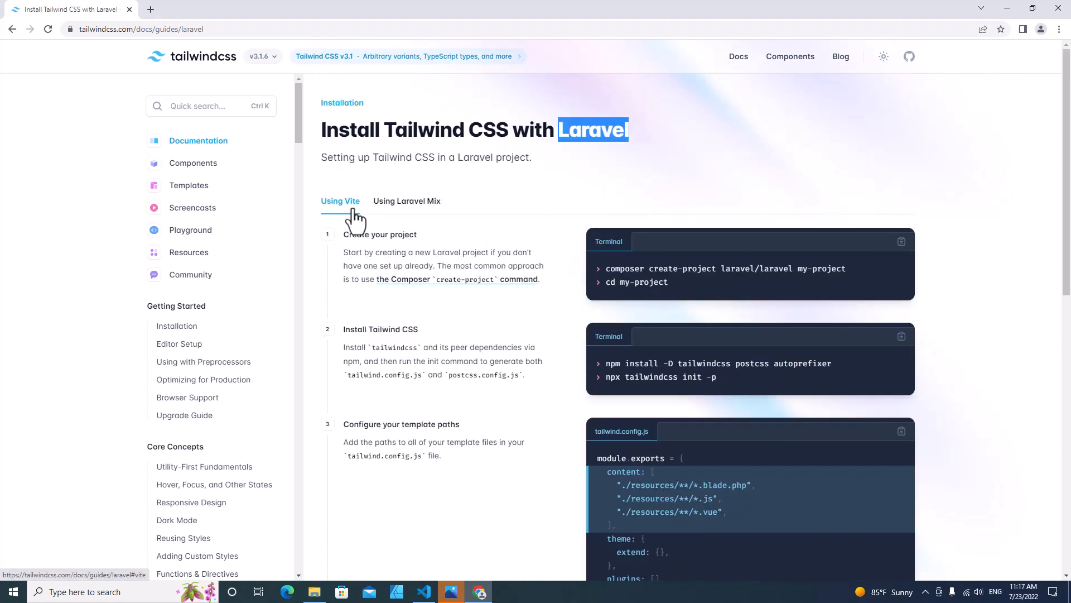
pyautogui.click(424, 591)
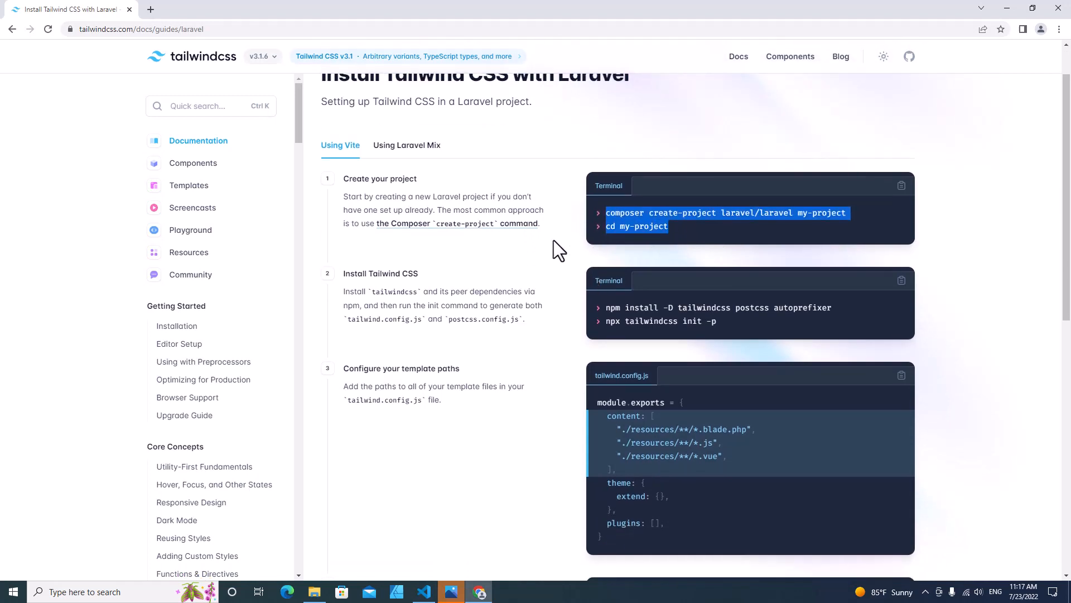
pyautogui.moveTo(349, 178)
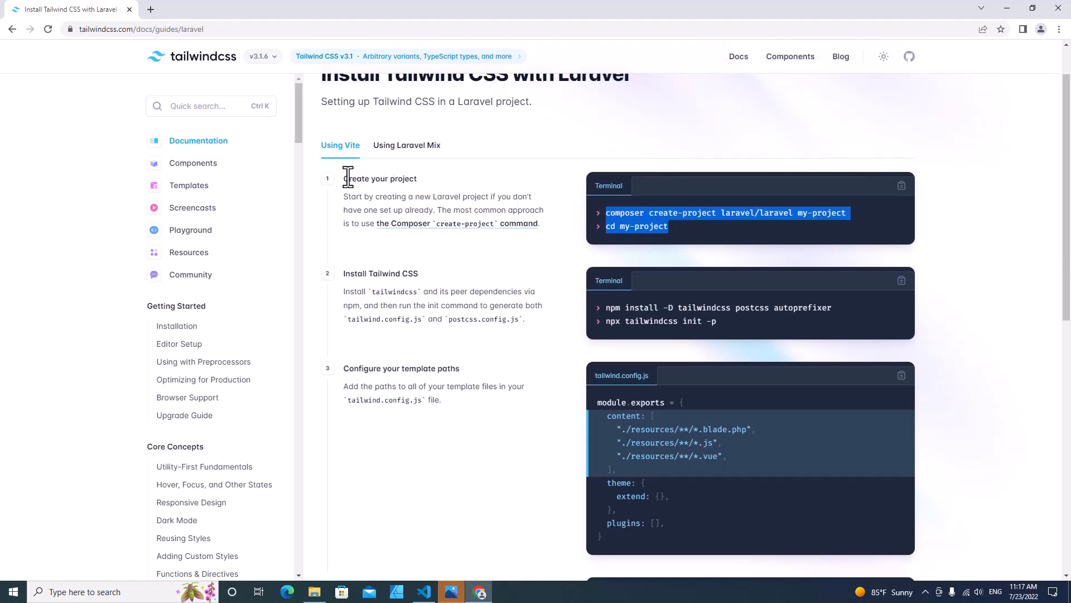
pyautogui.scroll(-3)
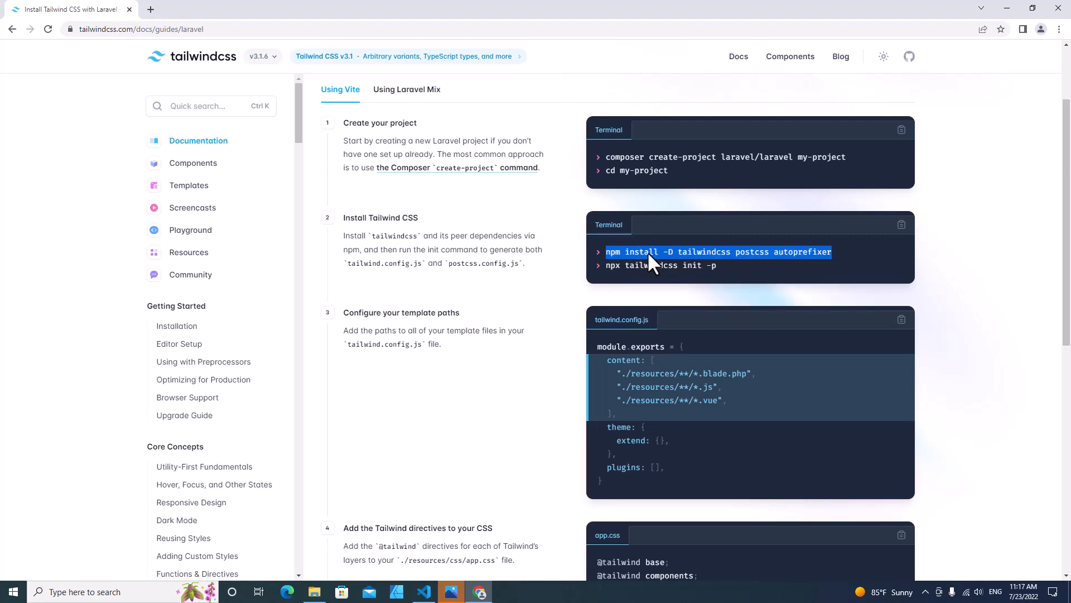
pyautogui.click(423, 591)
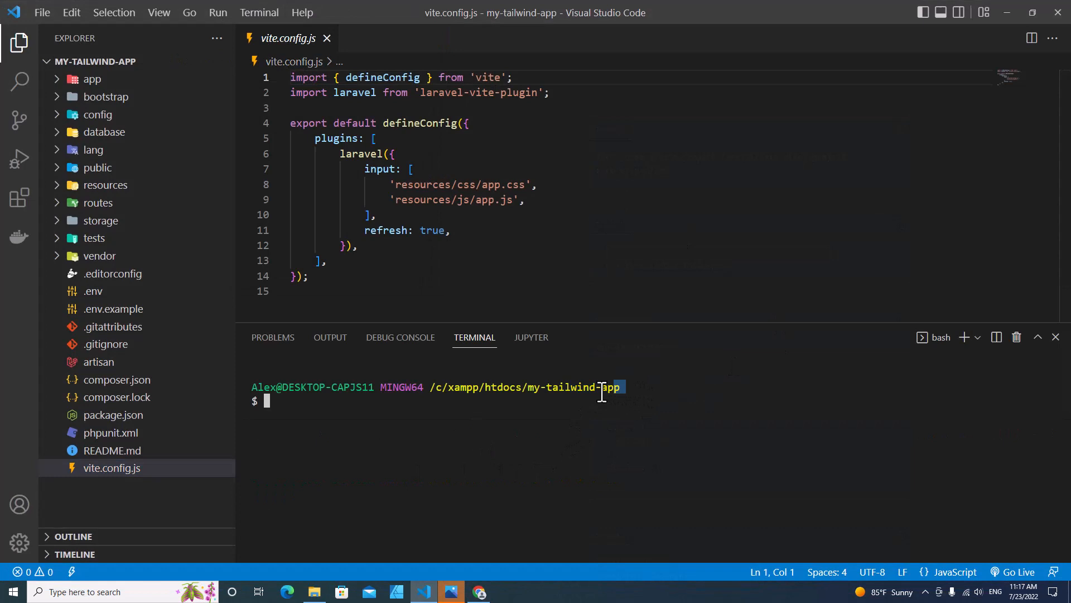
# Run 'npm install -D tailwindcss postcss autoprefixer' in the terminal, then search for 'node js'.
pyautogui.write('npm install -D tailwindcss postcss autoprefixer')
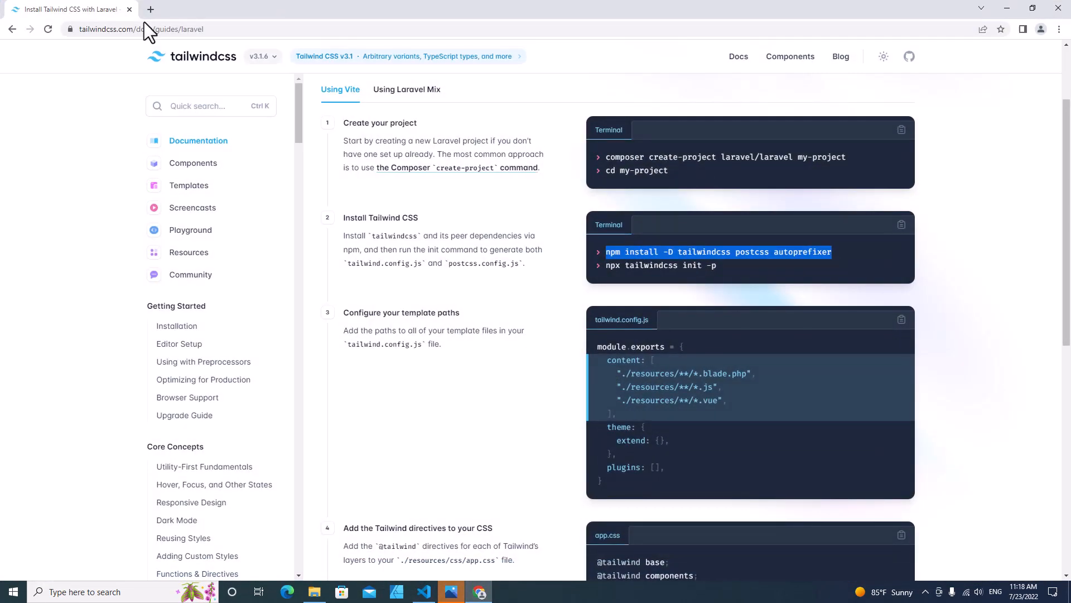
pyautogui.write('node js')
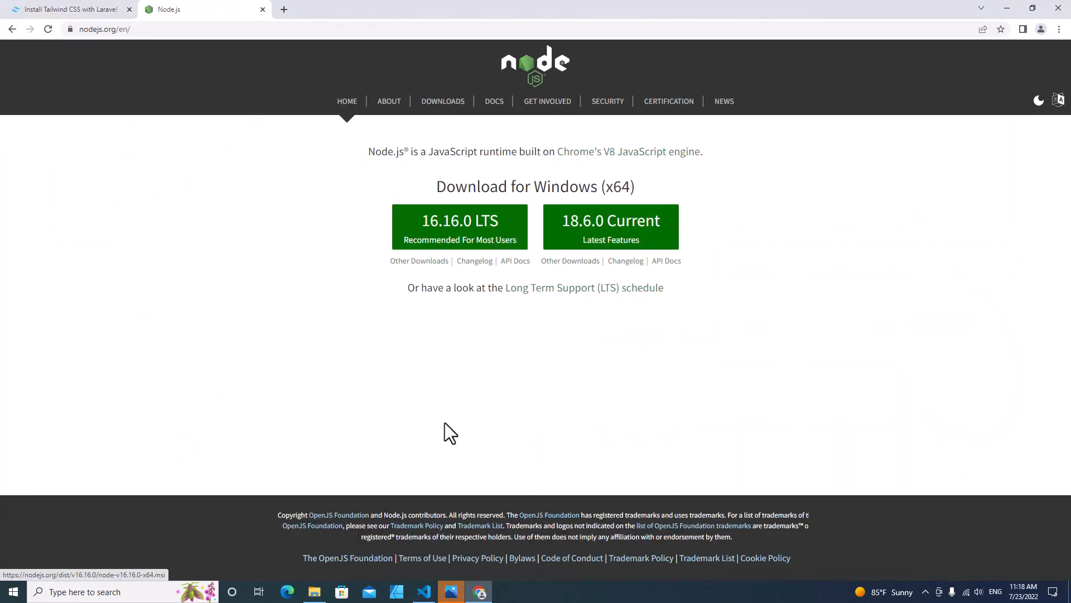
# Return to the Tailwind Laravel guide to get the 'npx tailwindcss init -p' command.
pyautogui.click(424, 592)
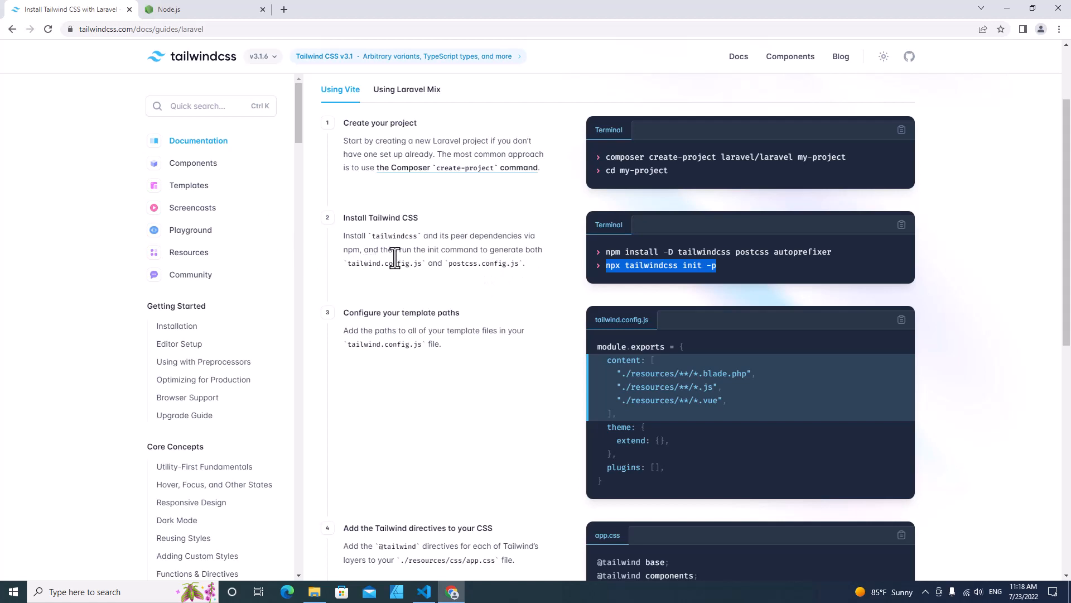
pyautogui.moveTo(454, 266)
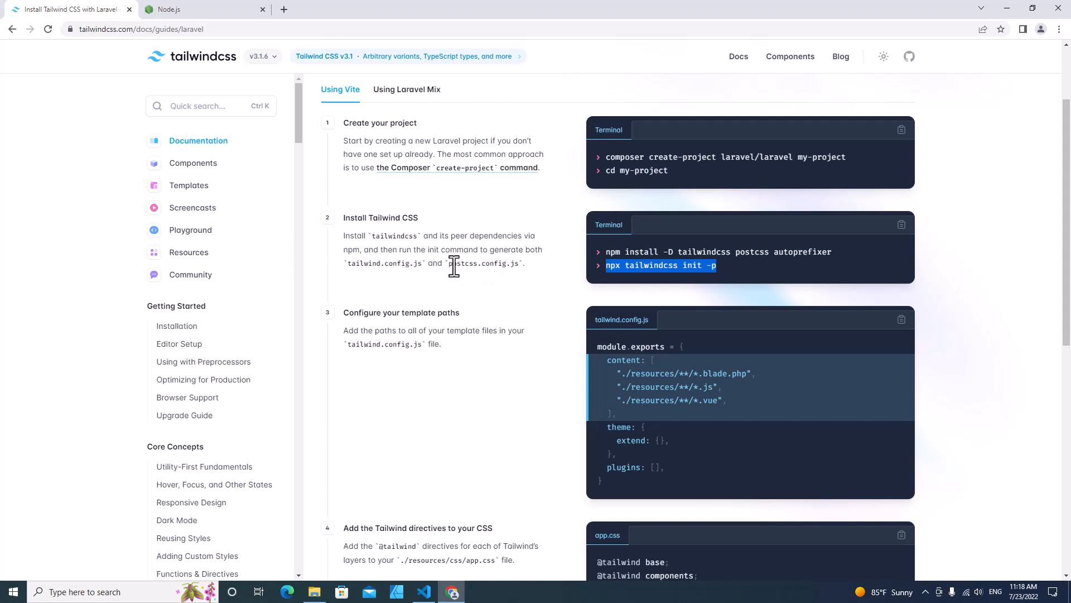
pyautogui.moveTo(542, 280)
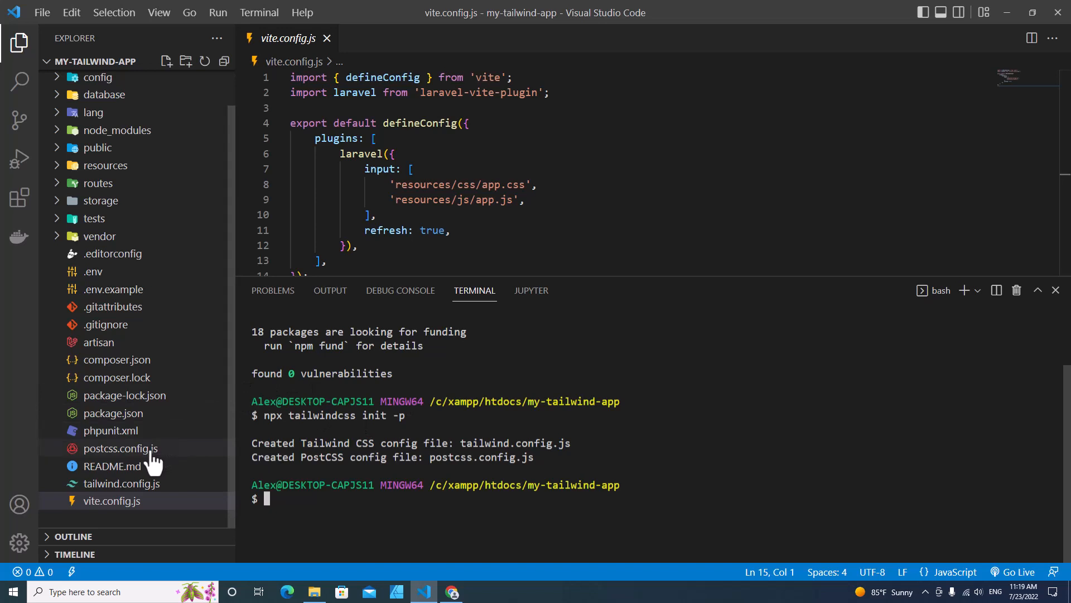
# Review postcss.config.js and tailwind.config.js and add the guide's resources content paths.
pyautogui.click(119, 448)
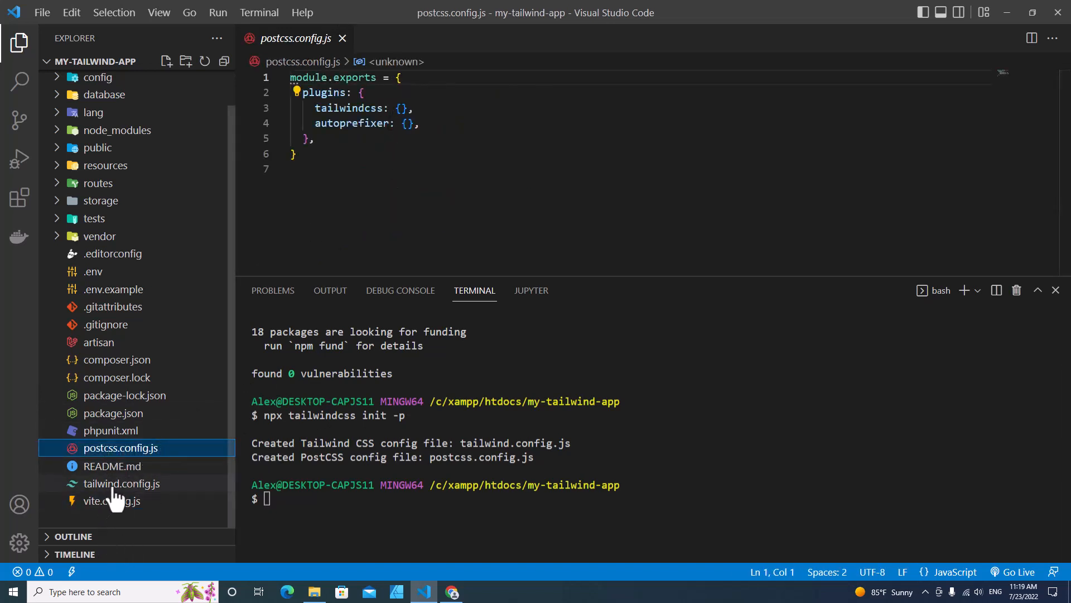
pyautogui.click(121, 483)
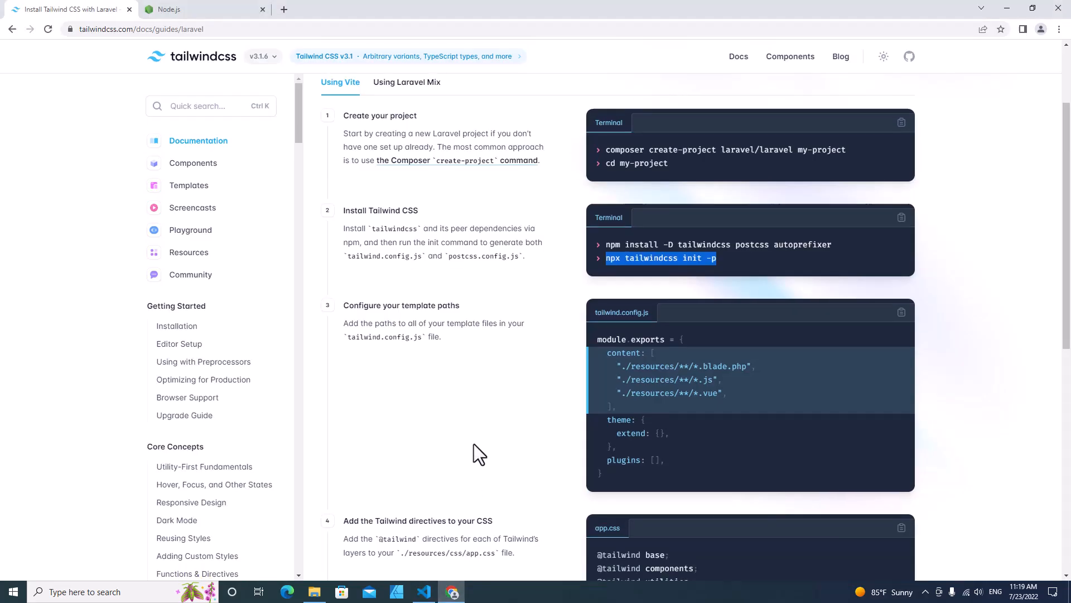
pyautogui.scroll(-3)
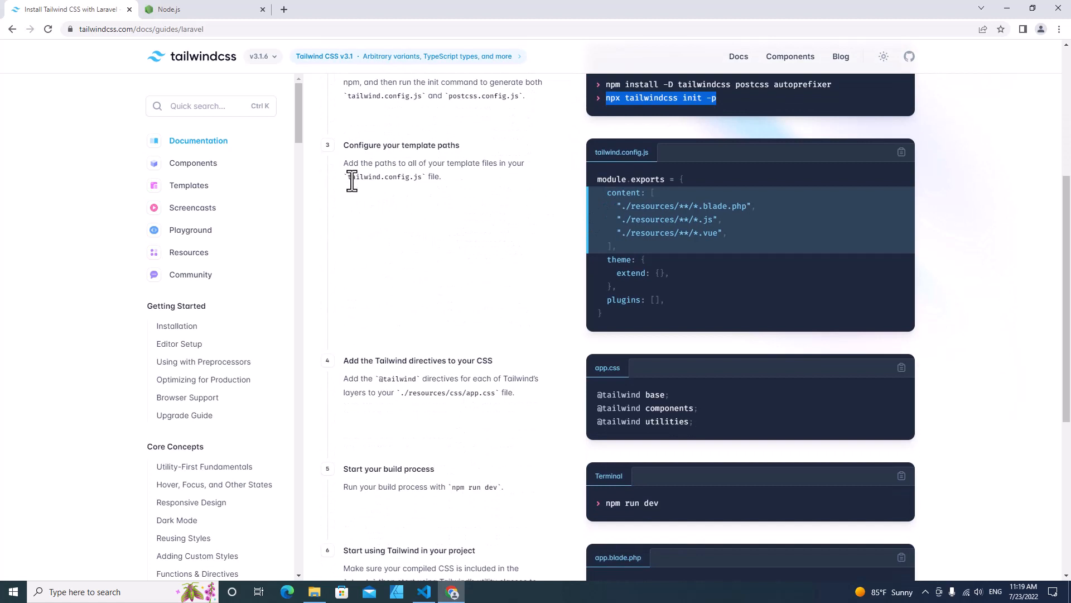
pyautogui.doubleClick(381, 177)
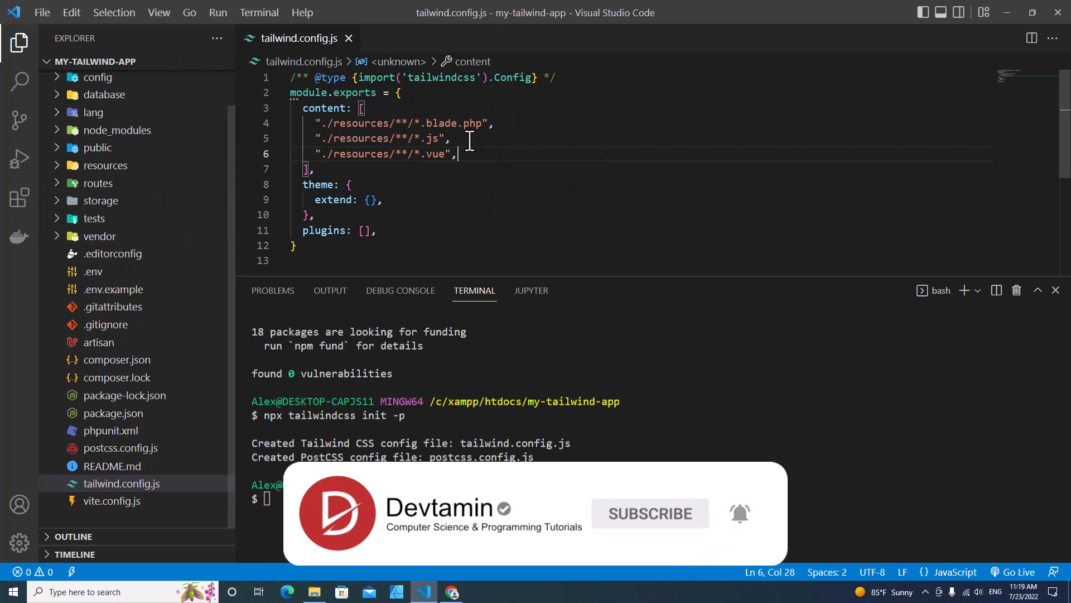
pyautogui.click(105, 165)
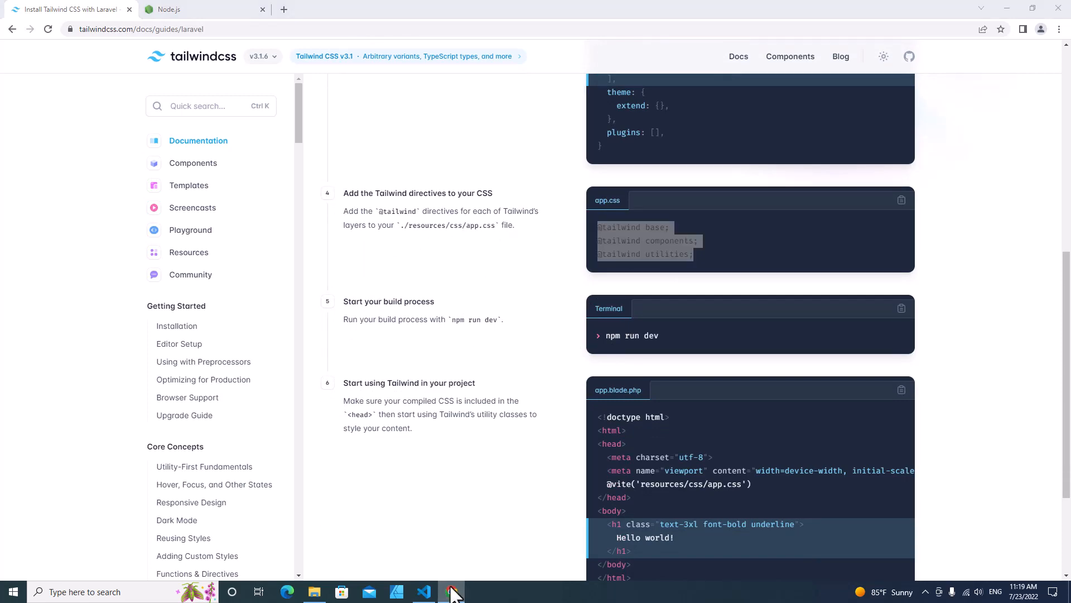
pyautogui.click(424, 591)
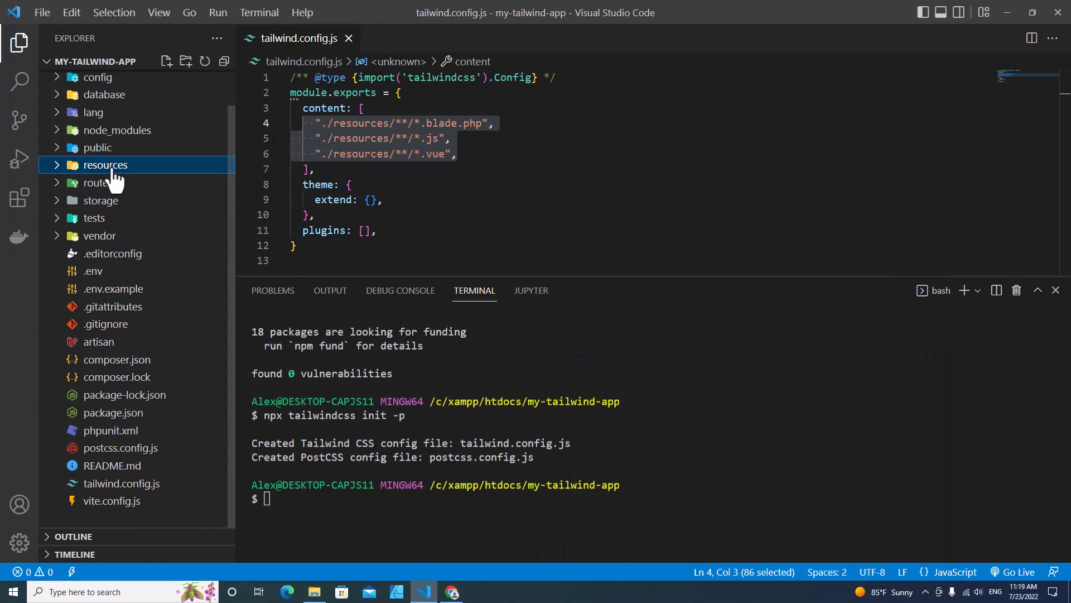
pyautogui.click(105, 165)
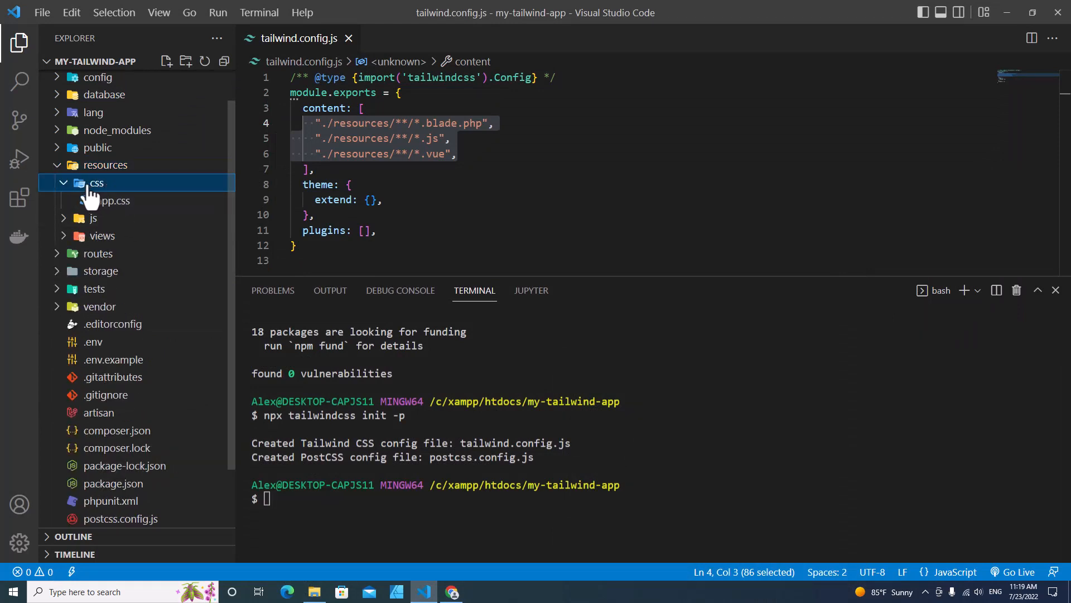
pyautogui.click(112, 200)
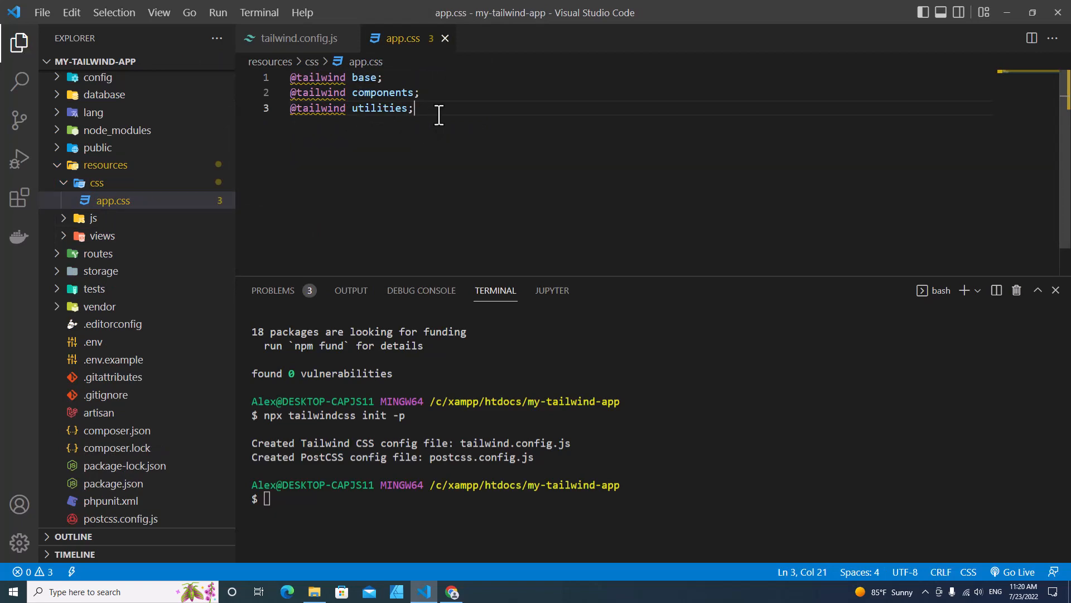
pyautogui.press('ctrl+a')
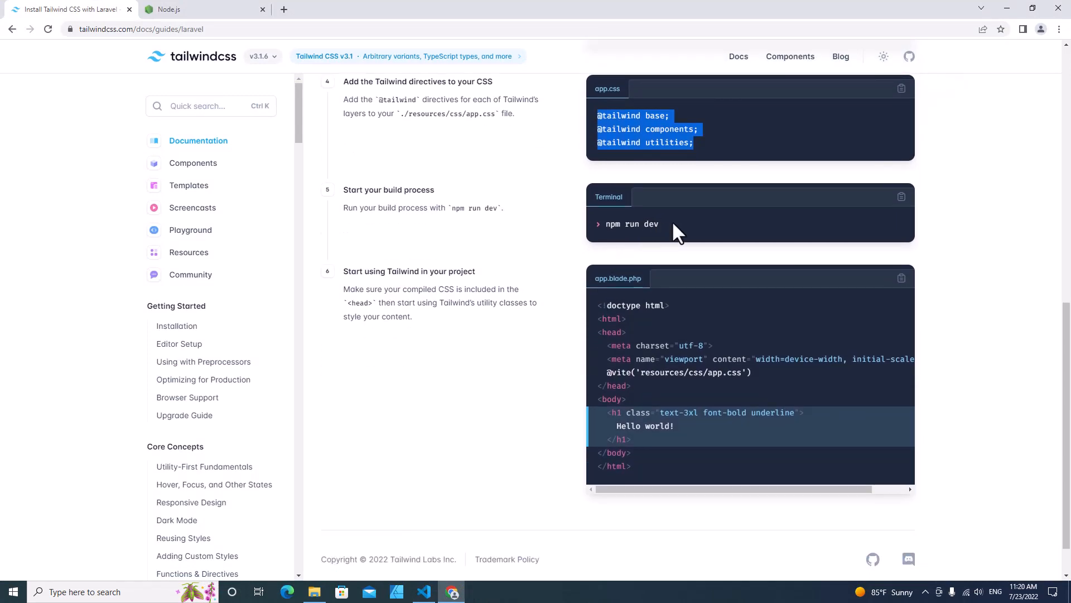
pyautogui.click(424, 592)
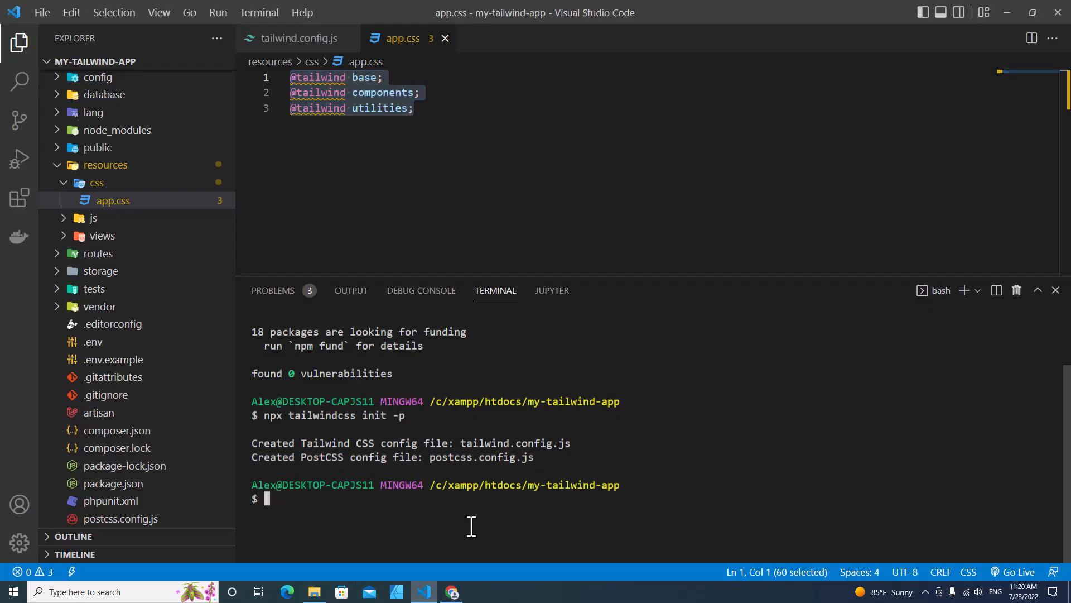
# Start the dev build with 'npm run dev' in the terminal.
pyautogui.write('npm')
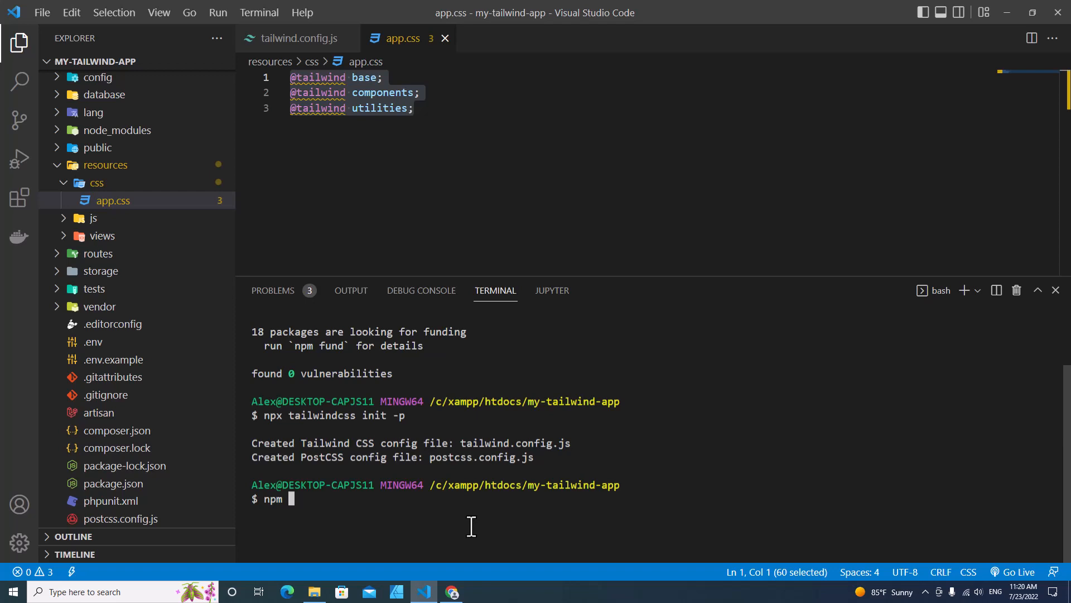
pyautogui.write('run')
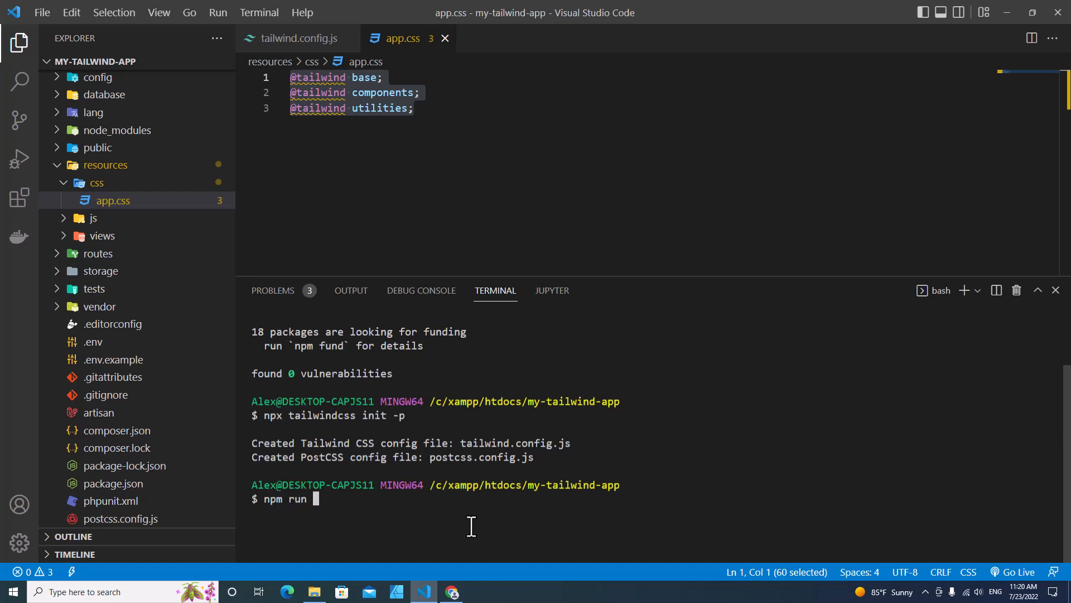
pyautogui.write('dev')
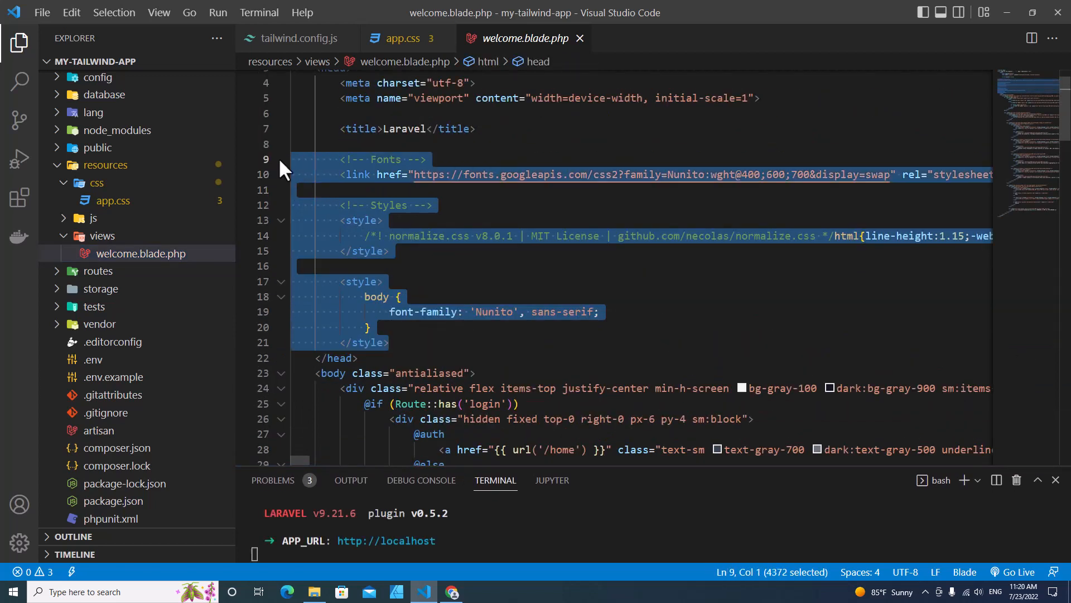
pyautogui.press('Delete')
pyautogui.write("@vite('resources/css/app.css')")
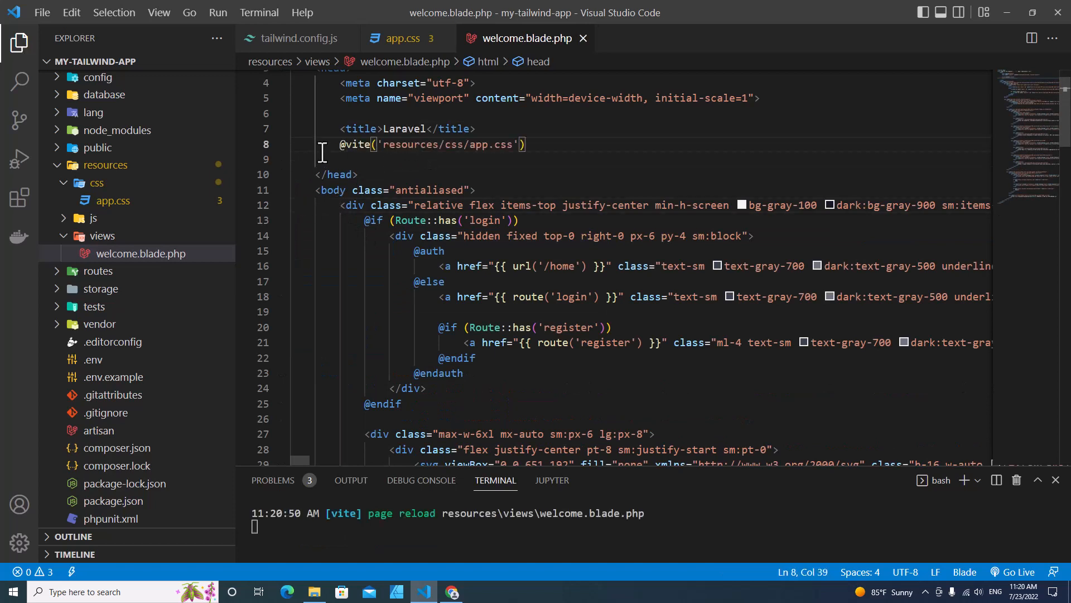
pyautogui.click(354, 206)
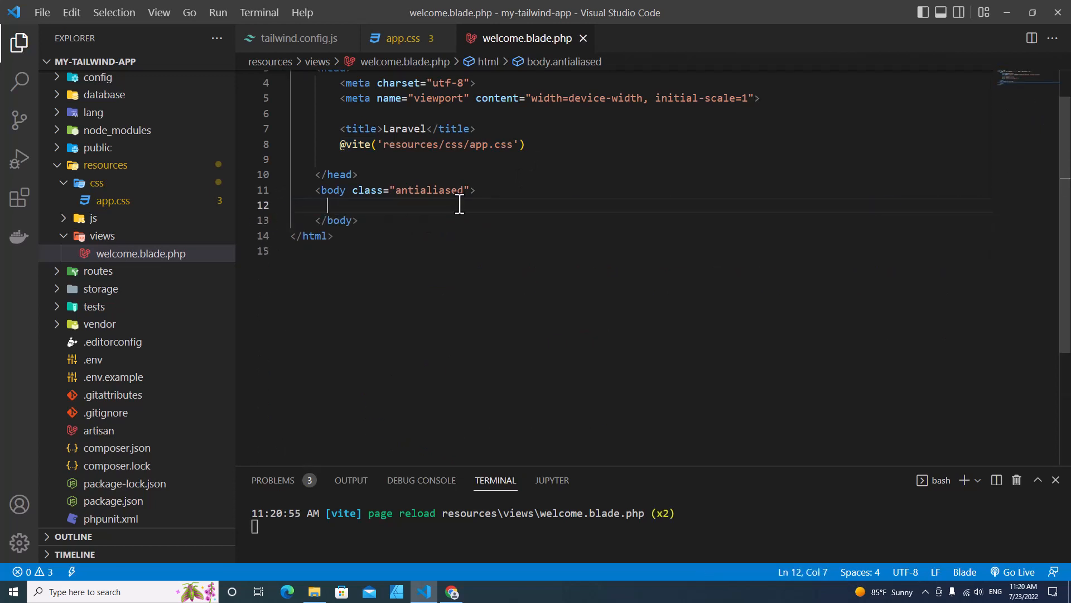
pyautogui.moveTo(352, 190); pyautogui.dragTo(469, 190)
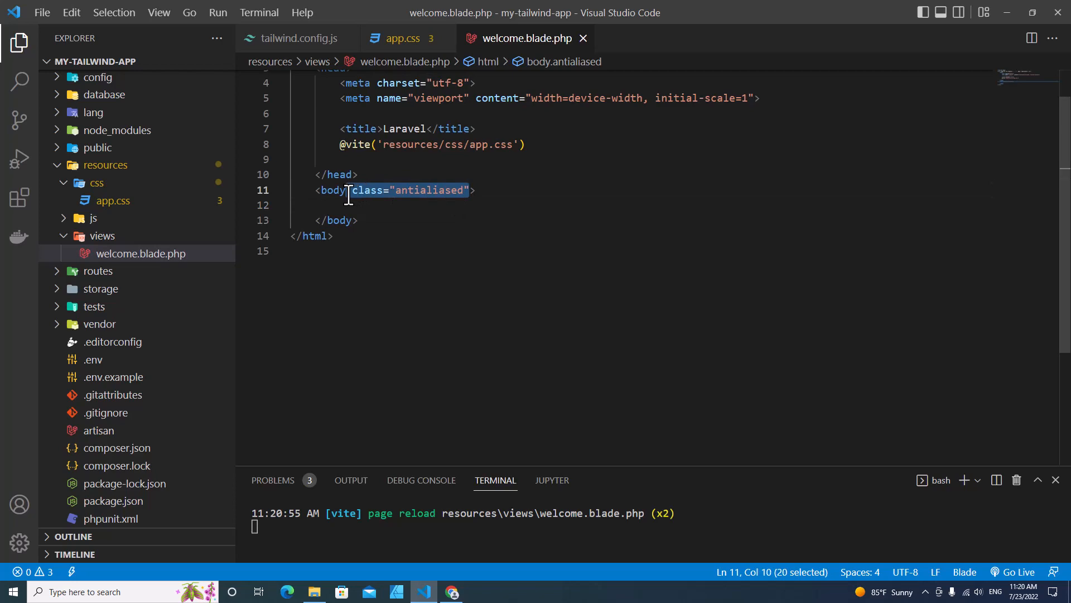
pyautogui.press('Delete')
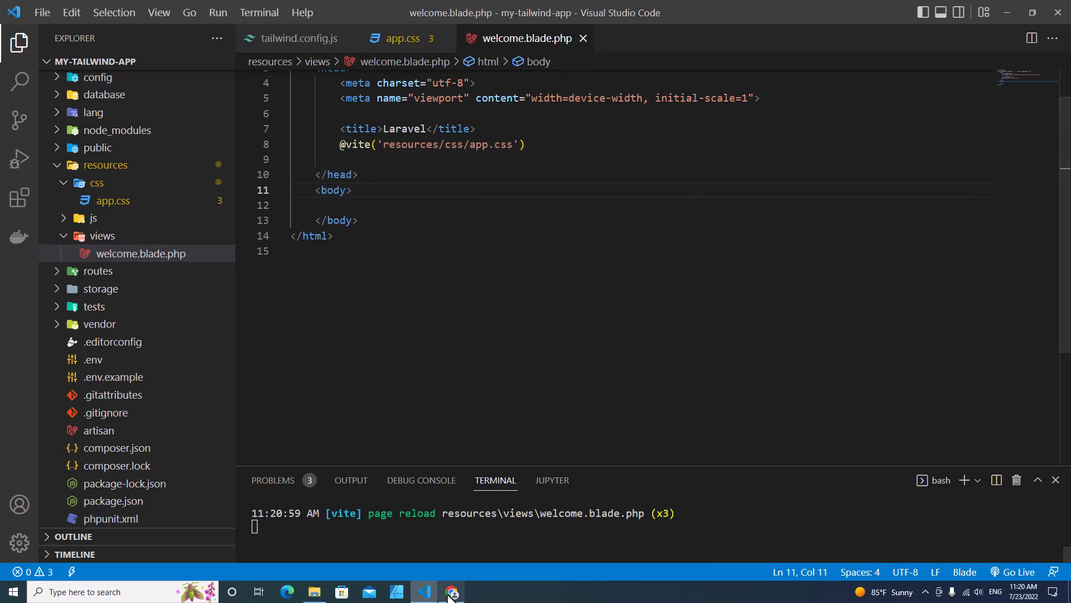
pyautogui.click(452, 592)
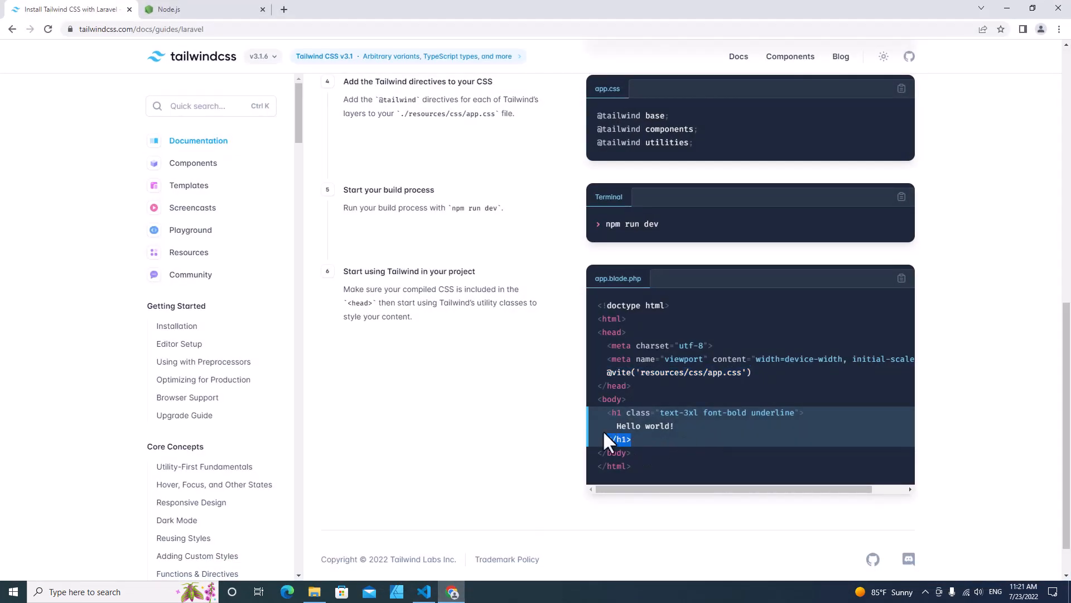
pyautogui.click(423, 592)
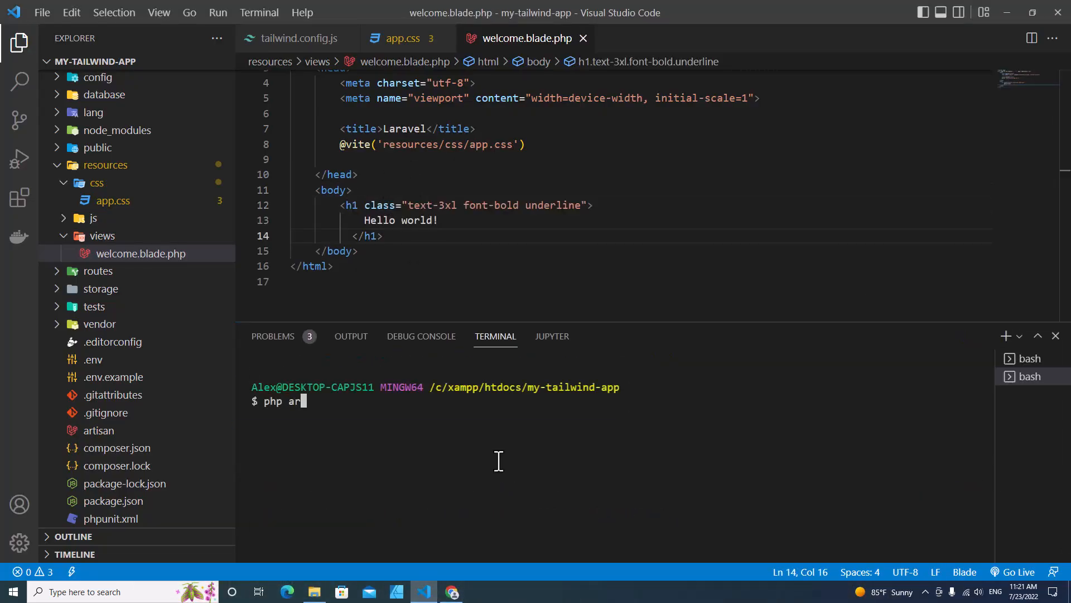
# Run 'php artisan serve' and give the Hello world! heading a bg-red-700 class.
pyautogui.write('tisan serve')
pyautogui.click(640, 204)
pyautogui.write(' b')
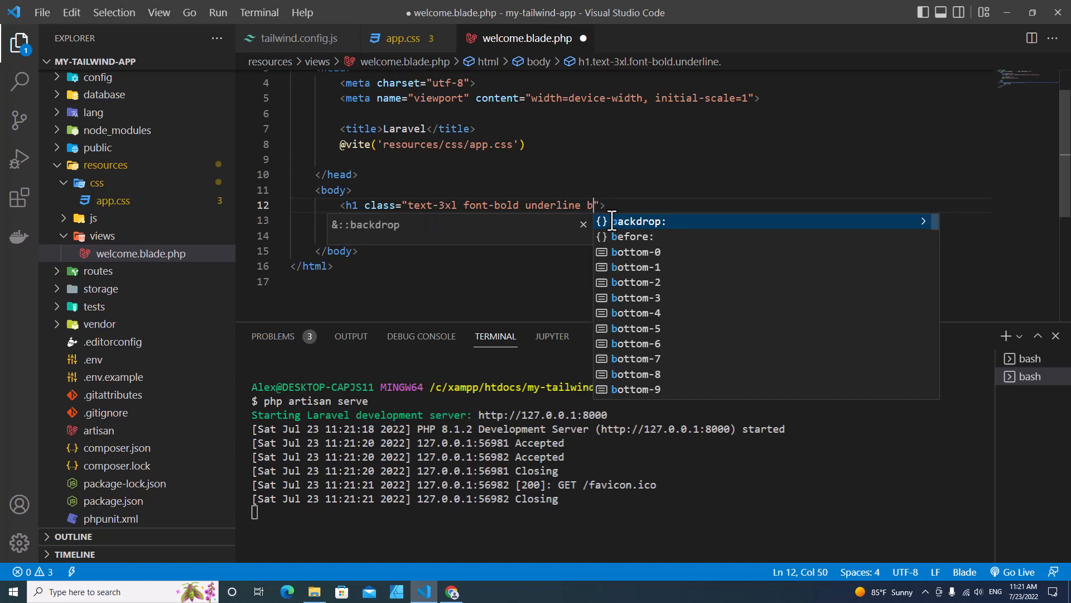
pyautogui.write('g-red')
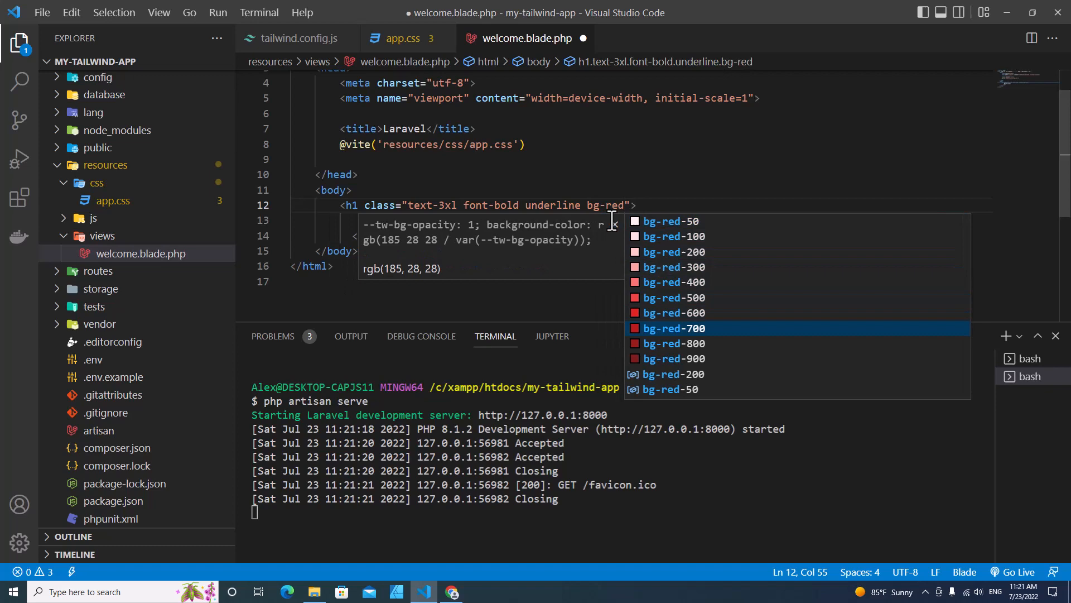
pyautogui.click(673, 328)
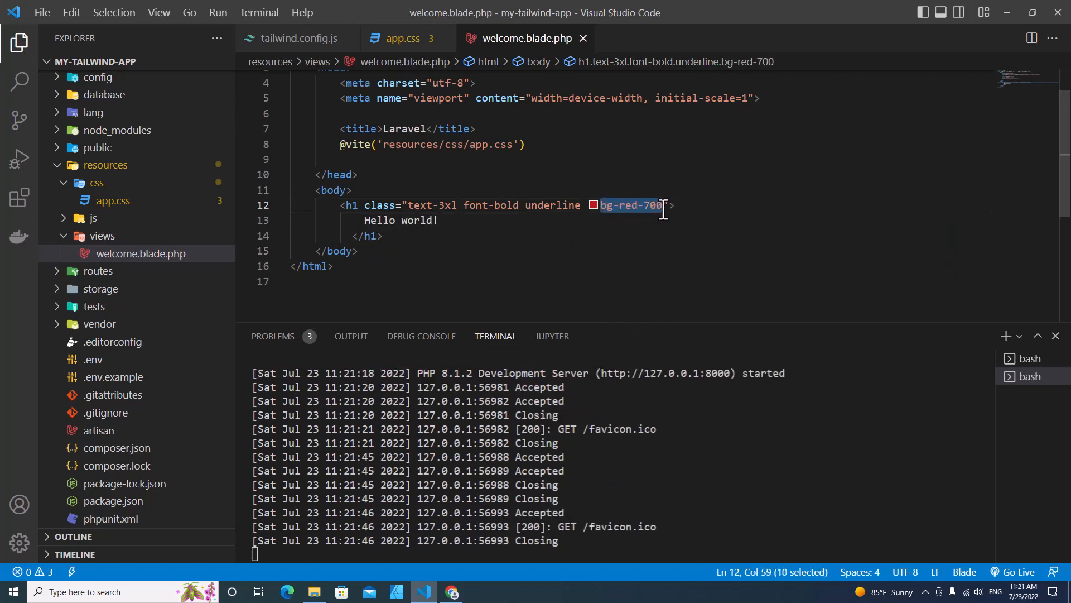
pyautogui.click(452, 592)
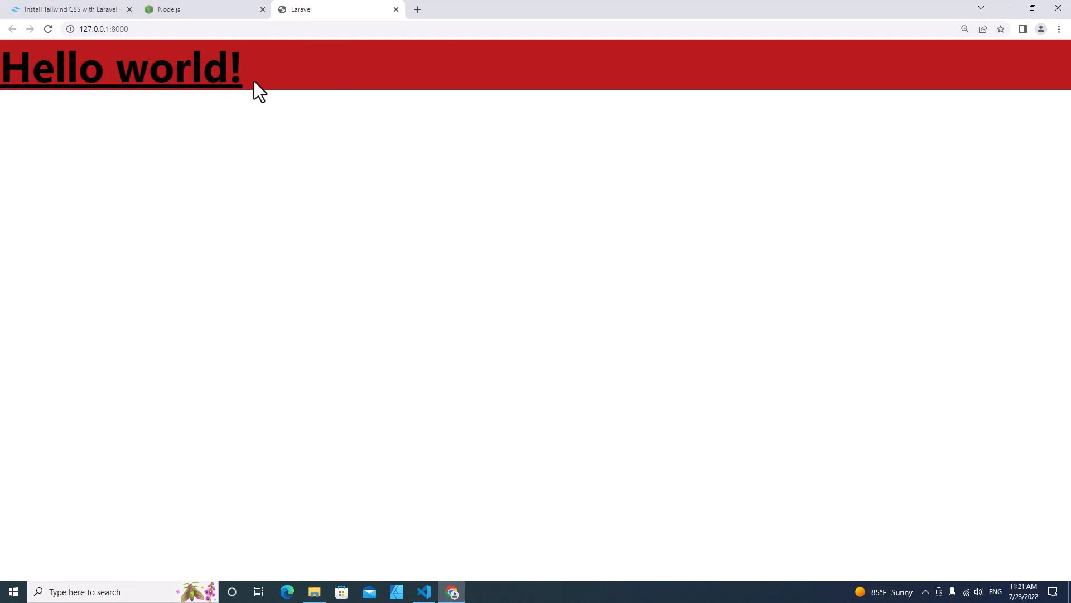
pyautogui.moveTo(292, 98)
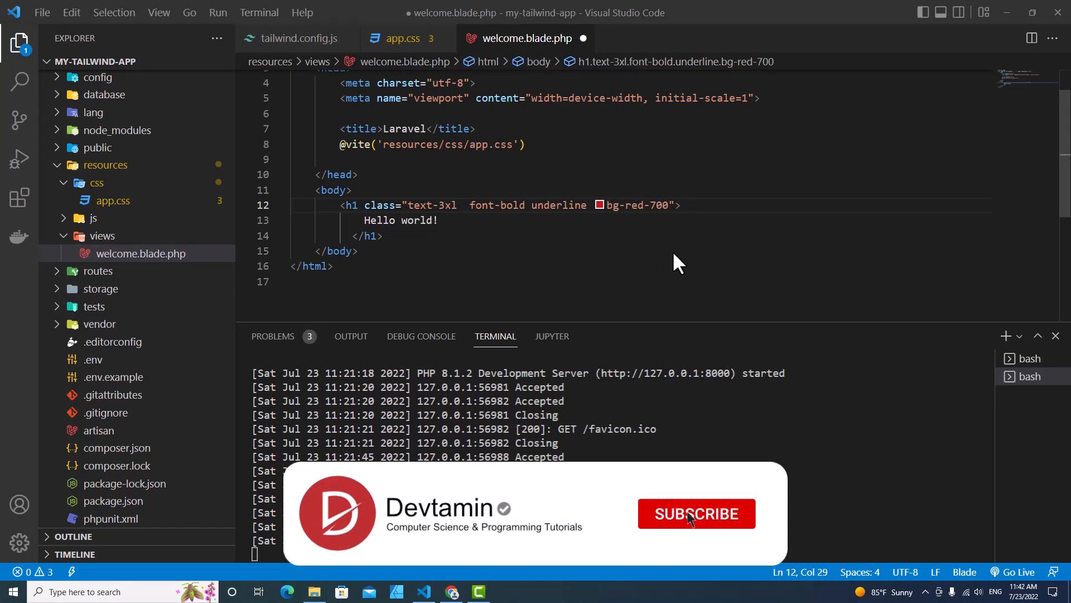
# View 127.0.0.1:8000 showing Hello world! on a red bar, then return to VS Code.
pyautogui.click(695, 514)
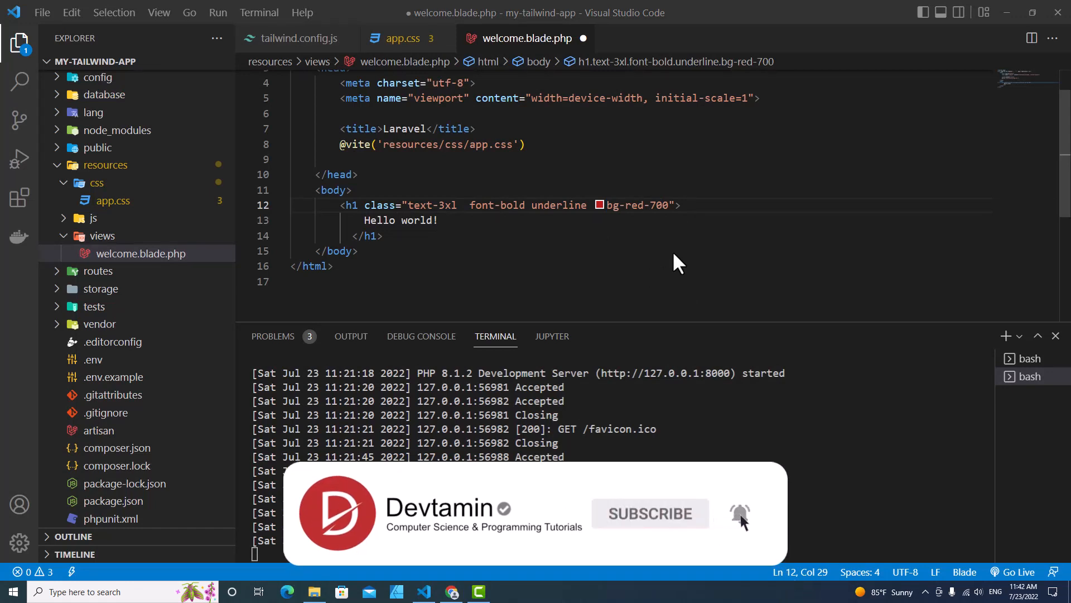